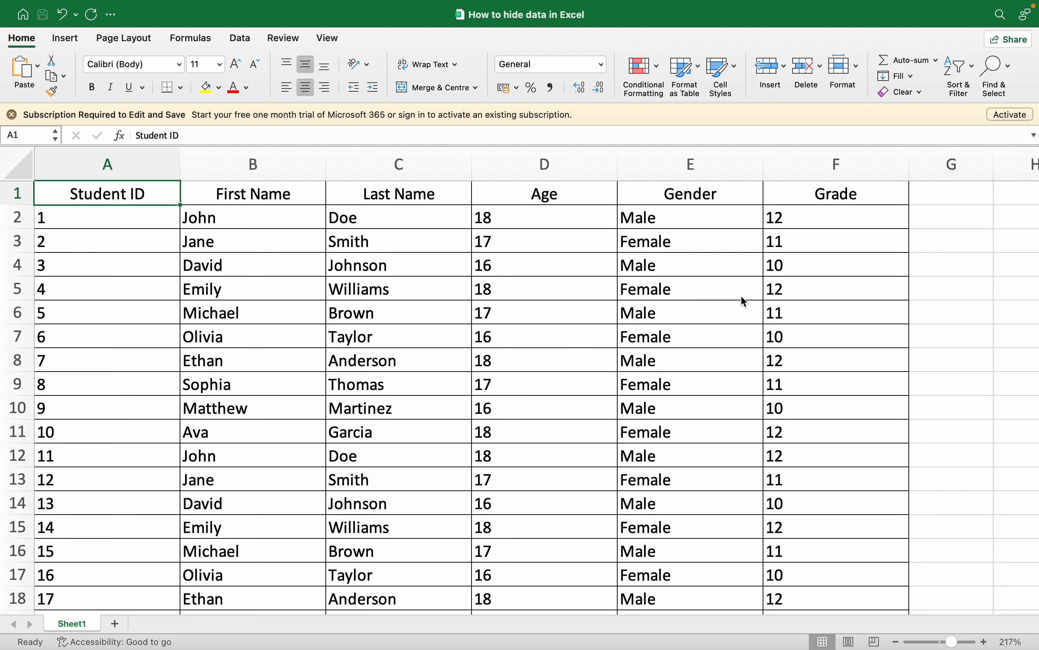
mouse_move(265, 103)
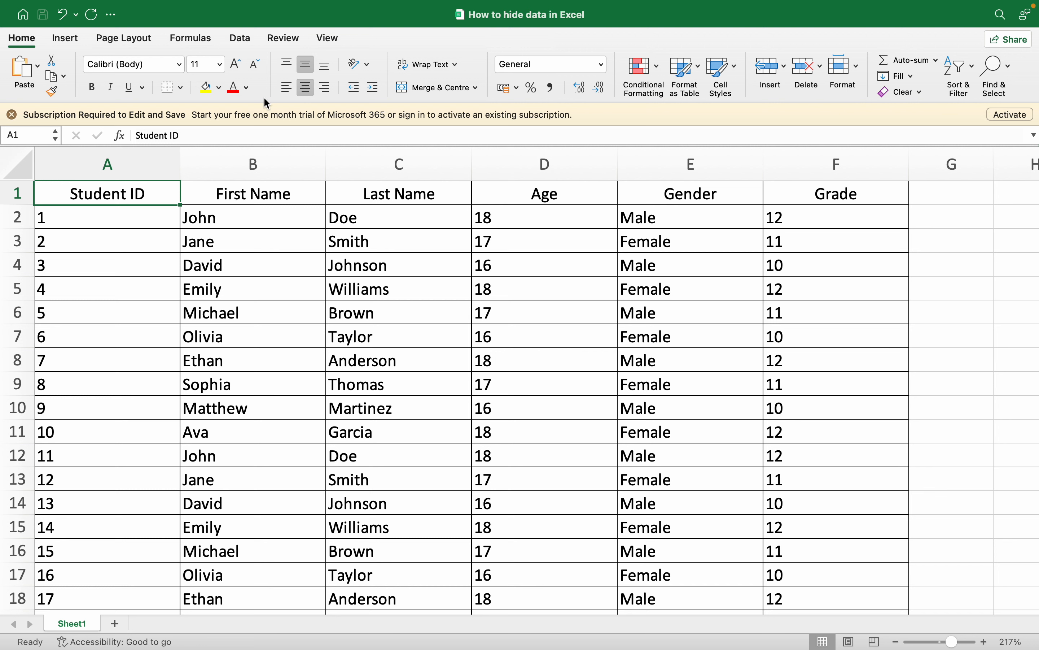
mouse_move(86, 194)
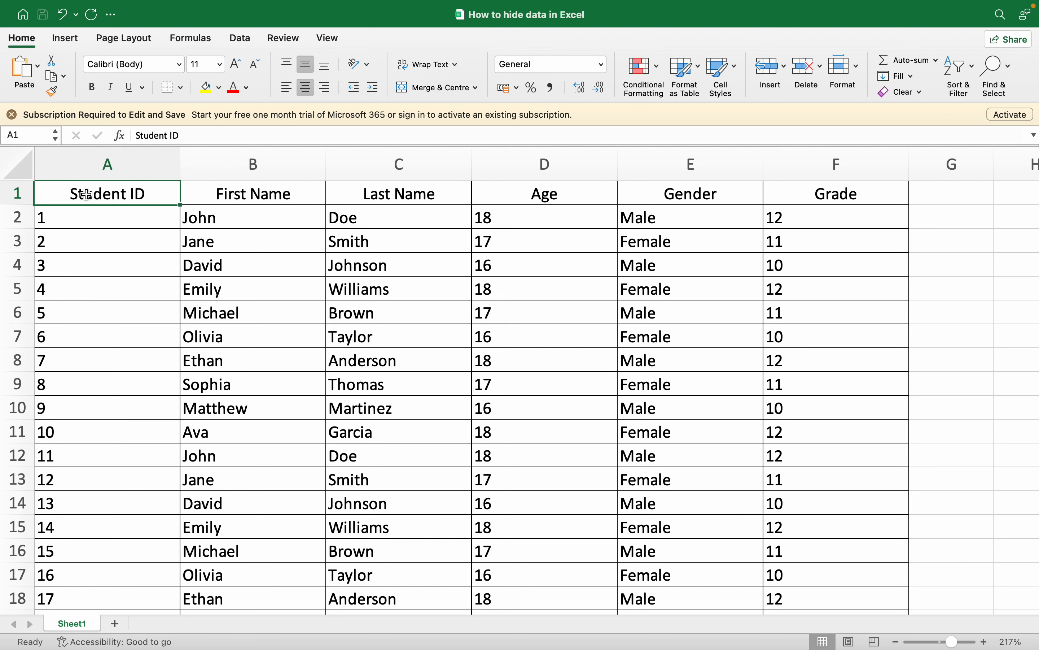
Colour the text of A3:F11 white so student records 2–10 vanish into the cells.
left_click_drag(107, 241, 107, 264)
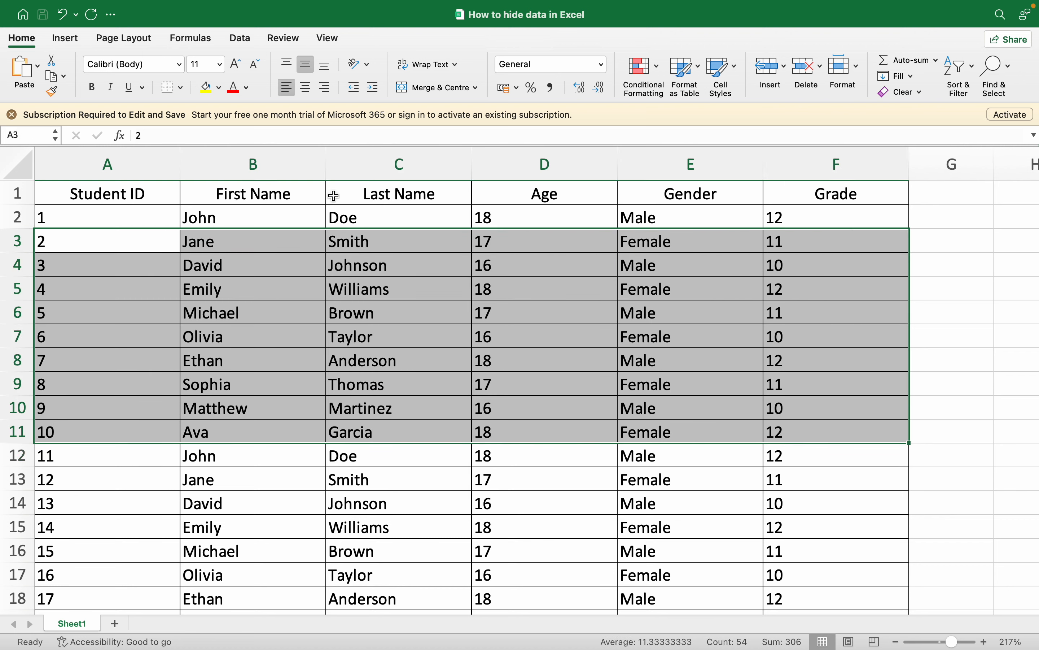
mouse_move(146, 331)
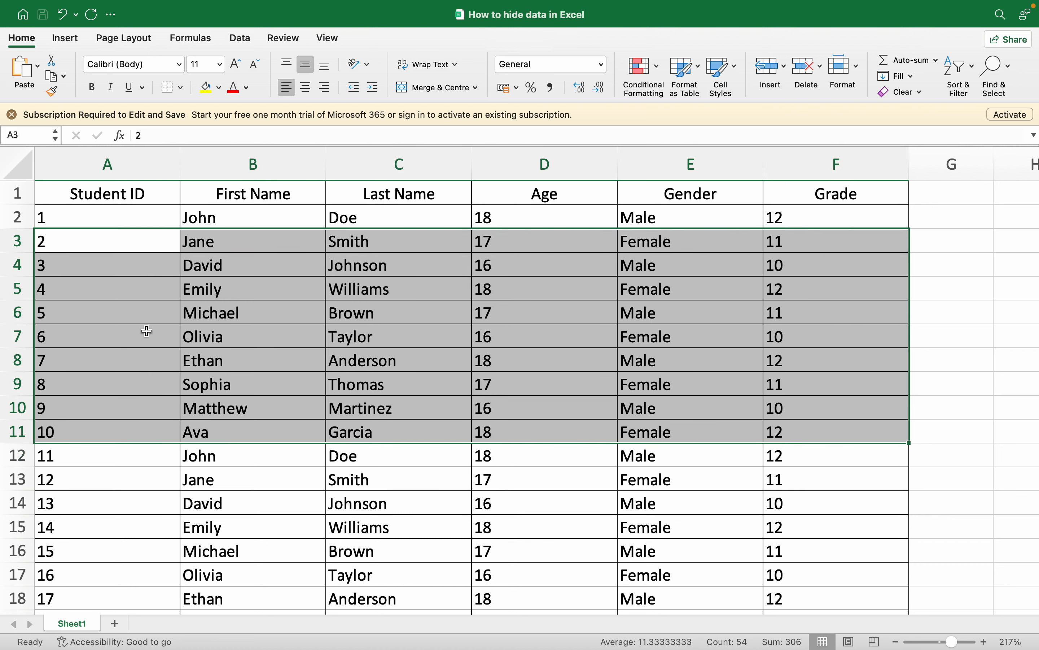
left_click(248, 87)
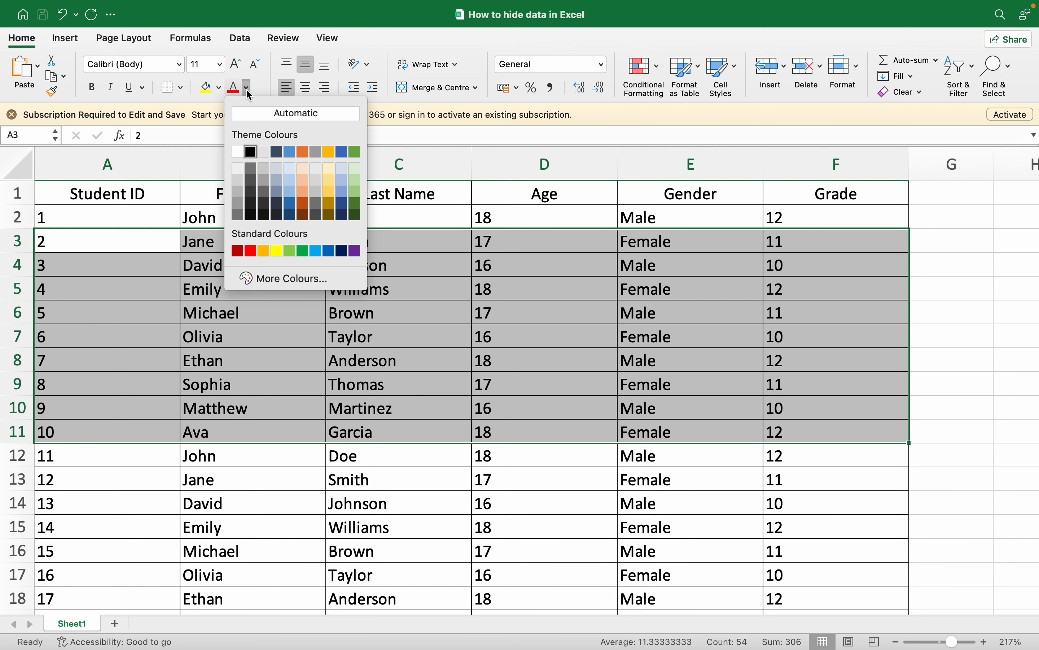
left_click(233, 150)
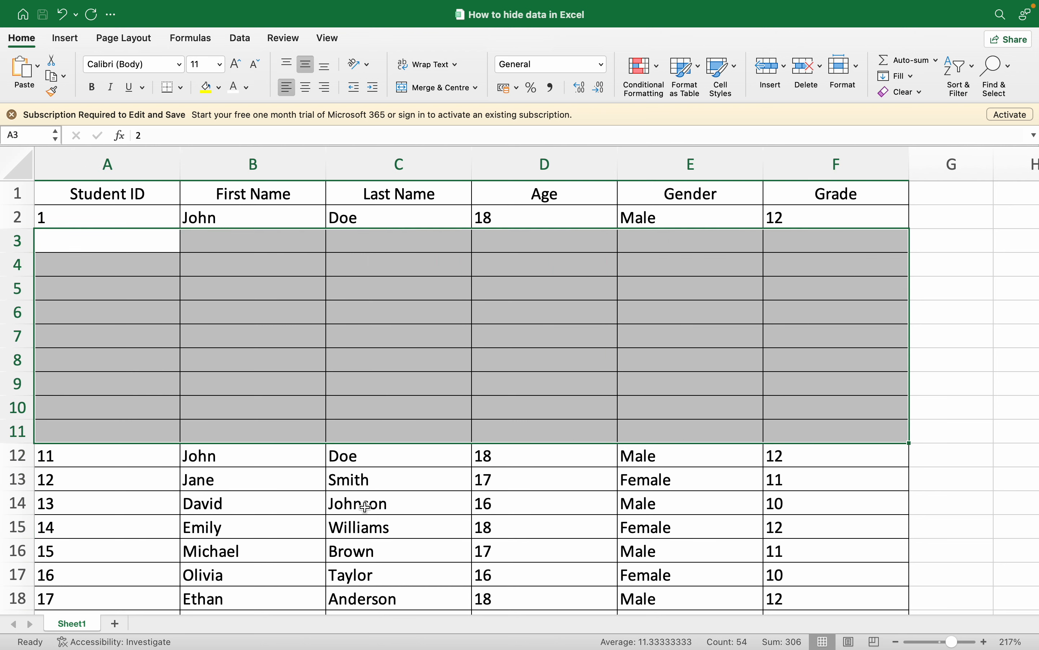
Fill rows 3–11 green to reveal the white text, then restore black text with no fill.
left_click(218, 86)
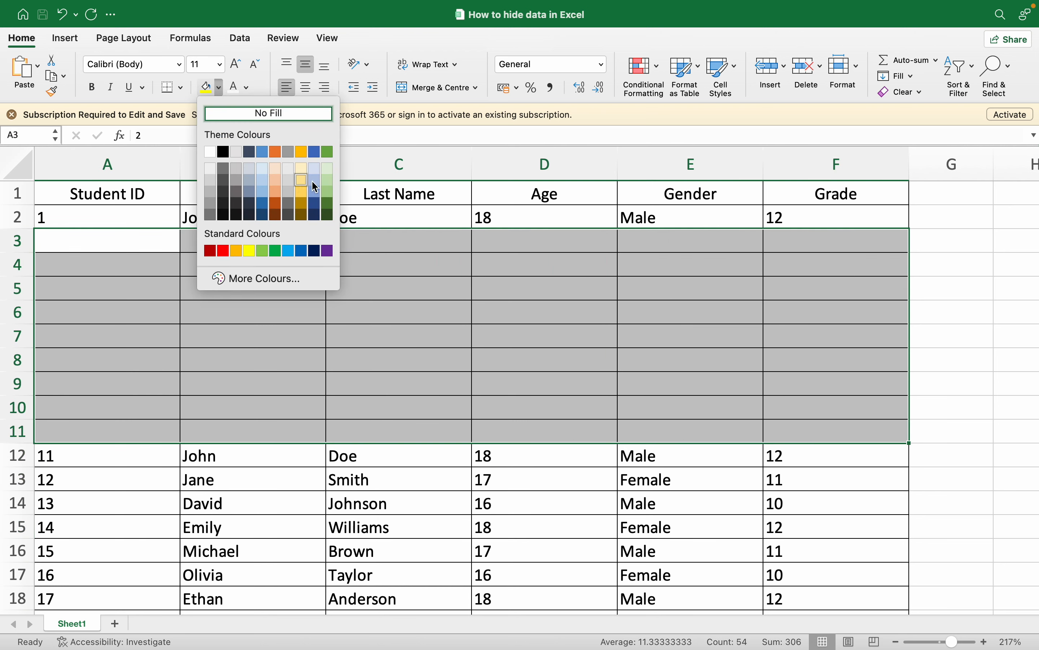
mouse_move(327, 203)
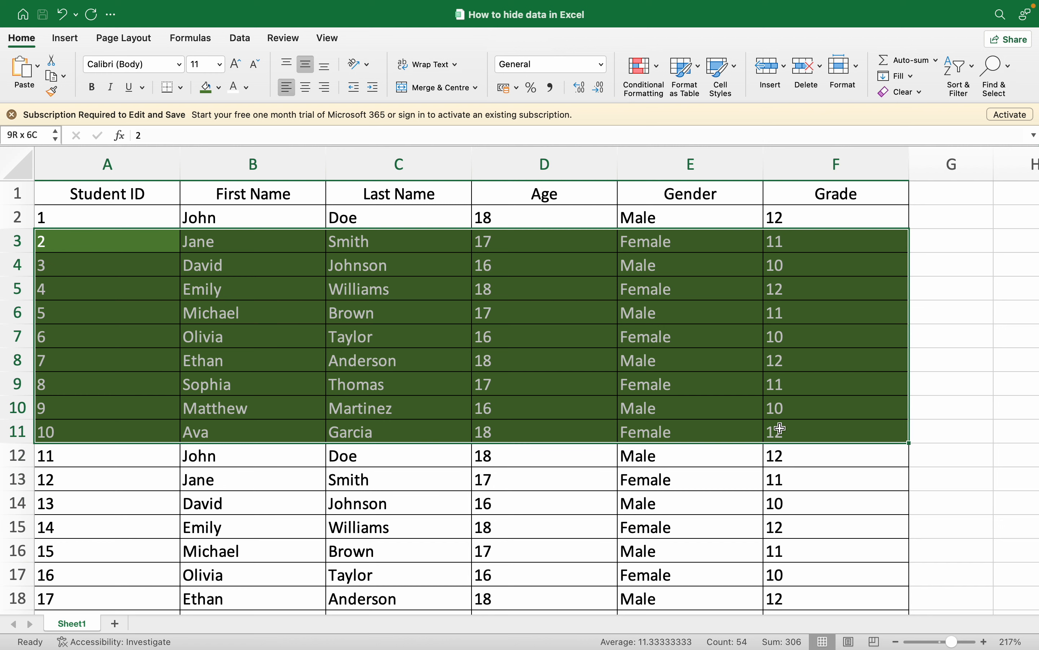
left_click(397, 455)
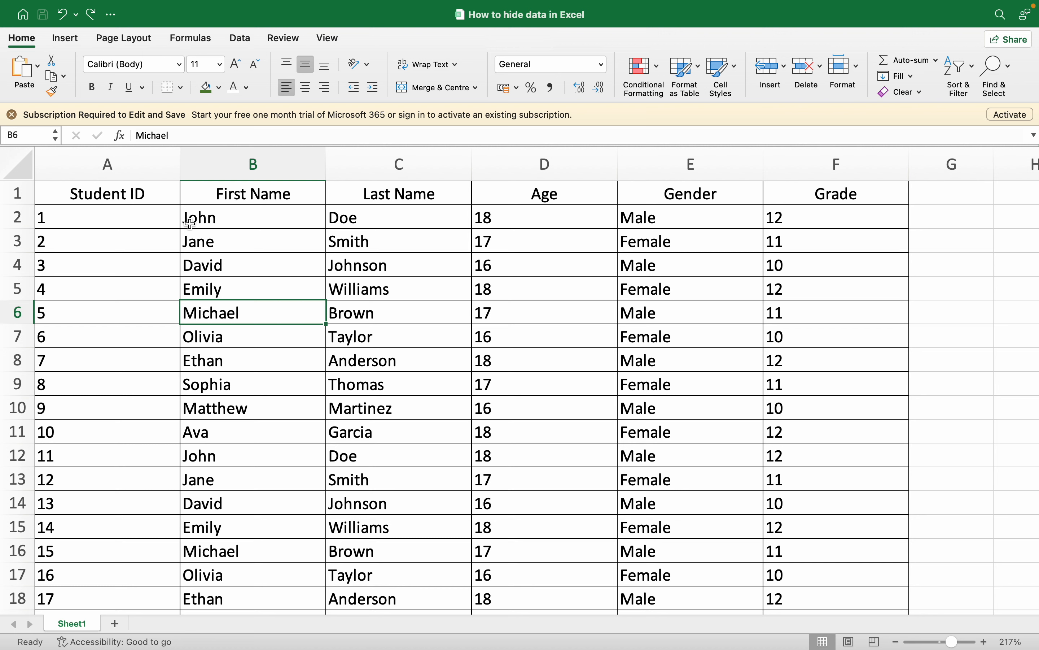
mouse_move(110, 250)
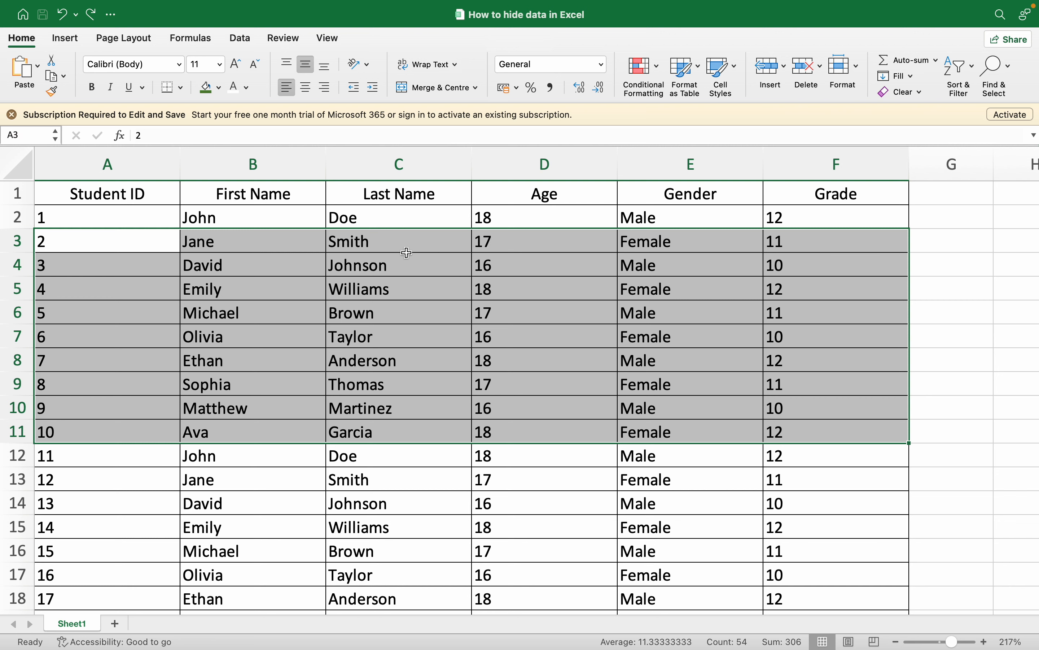
In Format Cells, define the custom number format ;;; for rows 3–11 via the context menu.
right_click(405, 252)
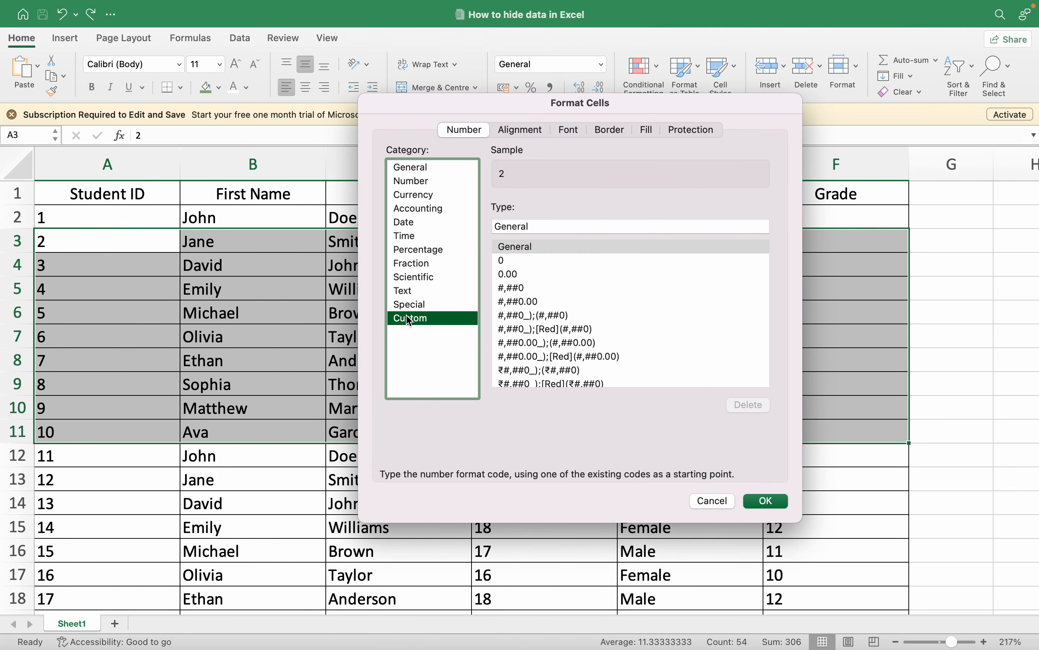
left_click(630, 226)
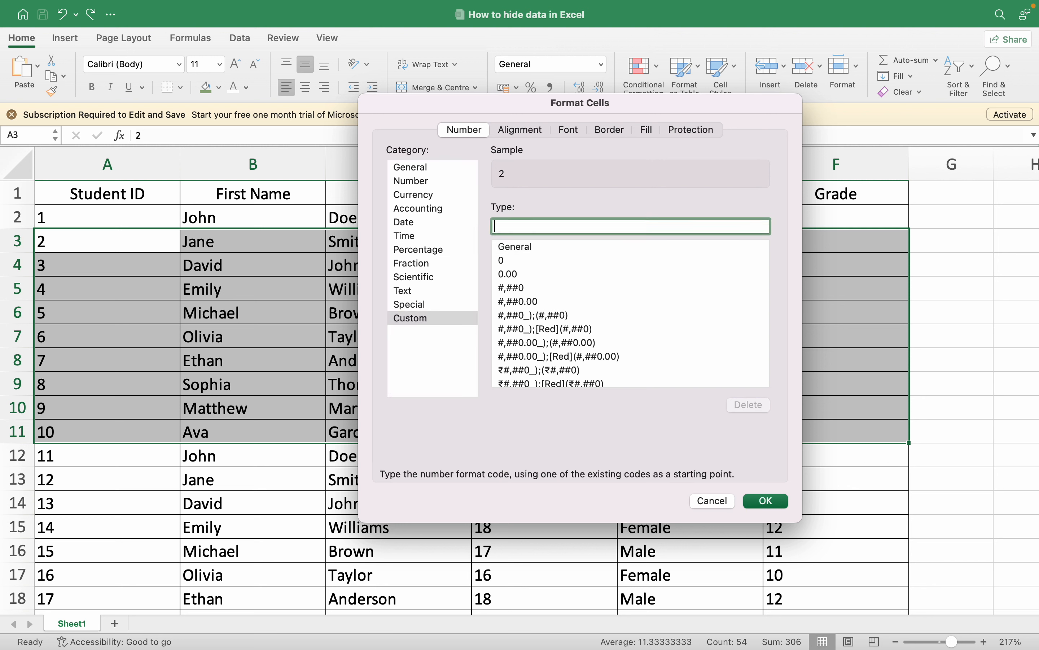
type(";;;")
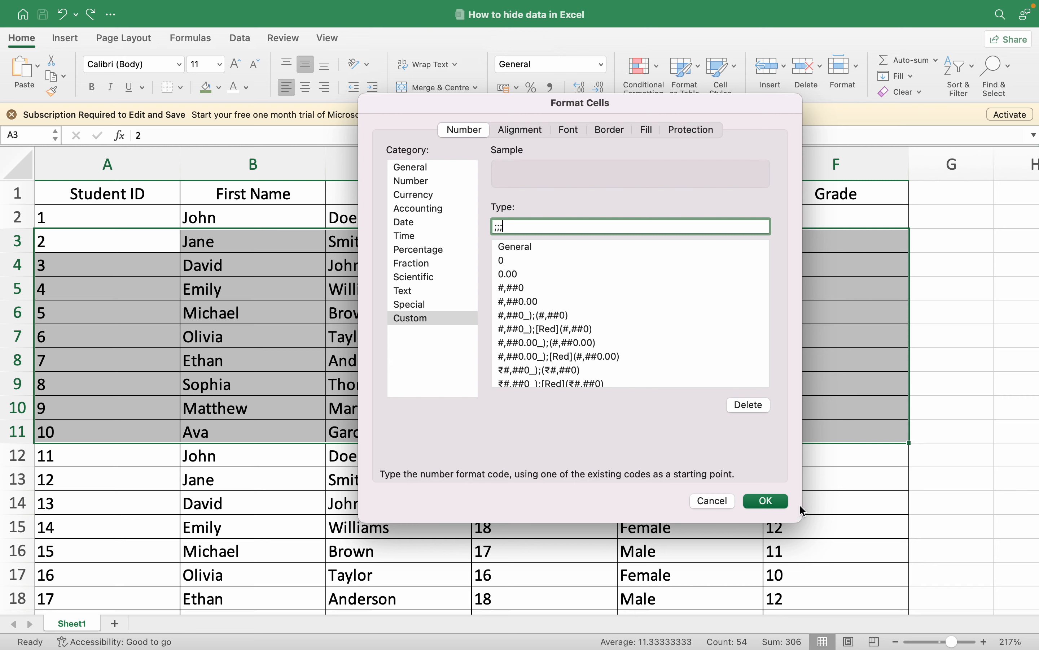
left_click(764, 500)
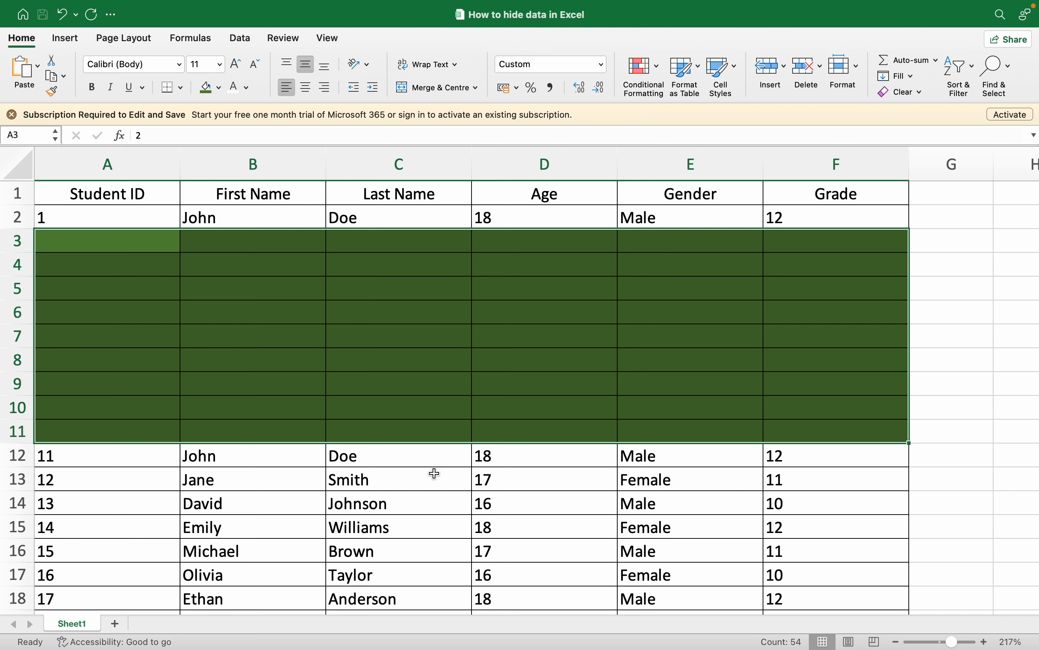
Confirm the ;;; format with a green fill keeps rows 3–11 blank when deselected.
left_click(398, 479)
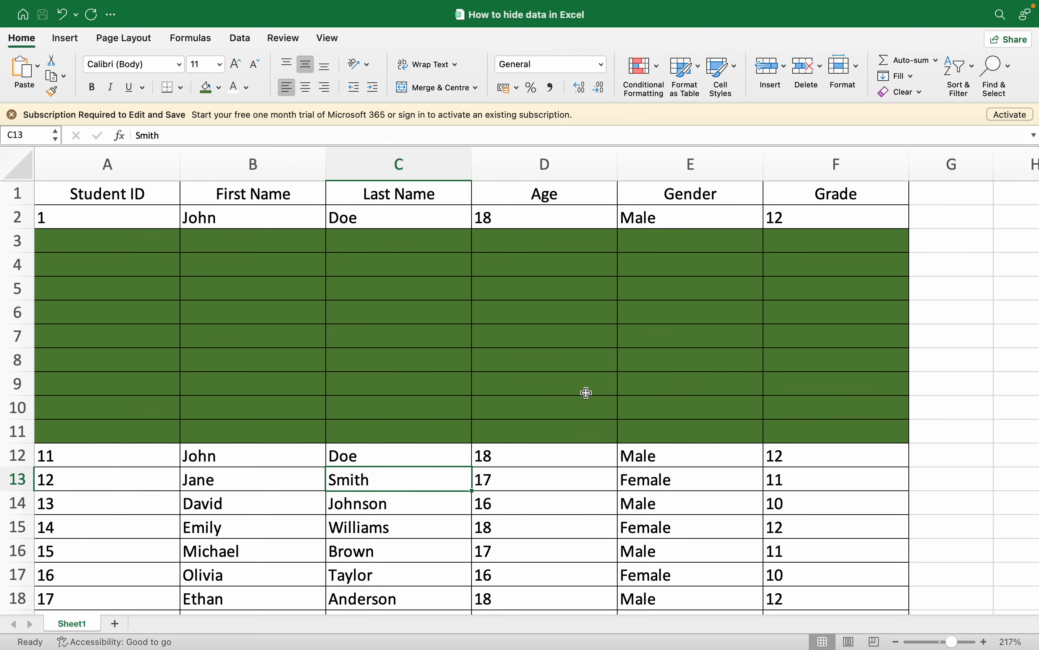